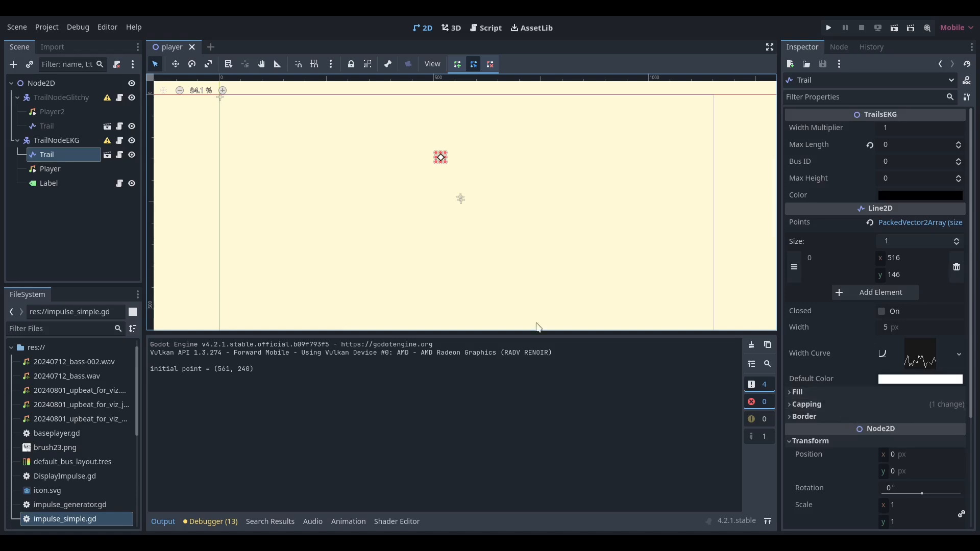
pyautogui.moveTo(70, 86)
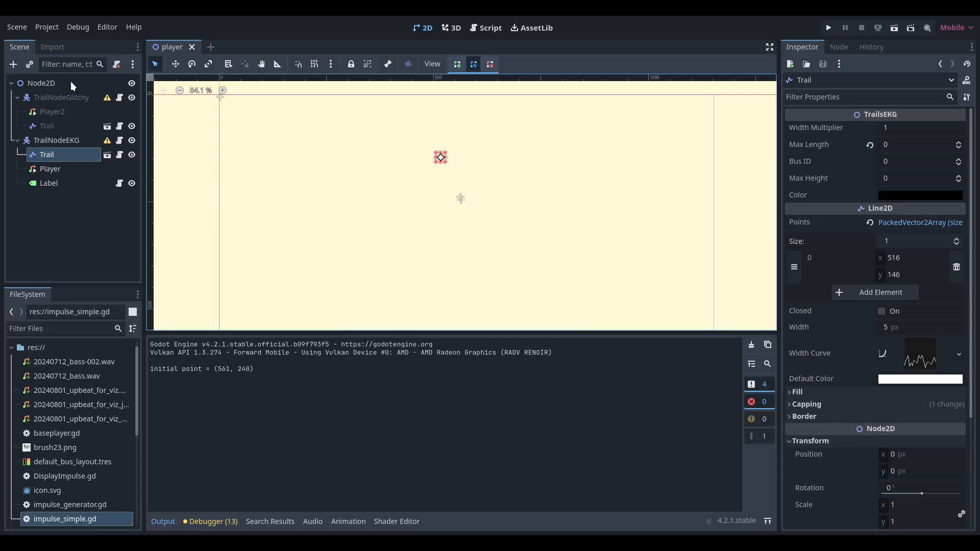
# - Select Node2D then TrailNodeGlitchy to show its impulse script with Bus ID 1 and Max Impulse 100
pyautogui.click(41, 83)
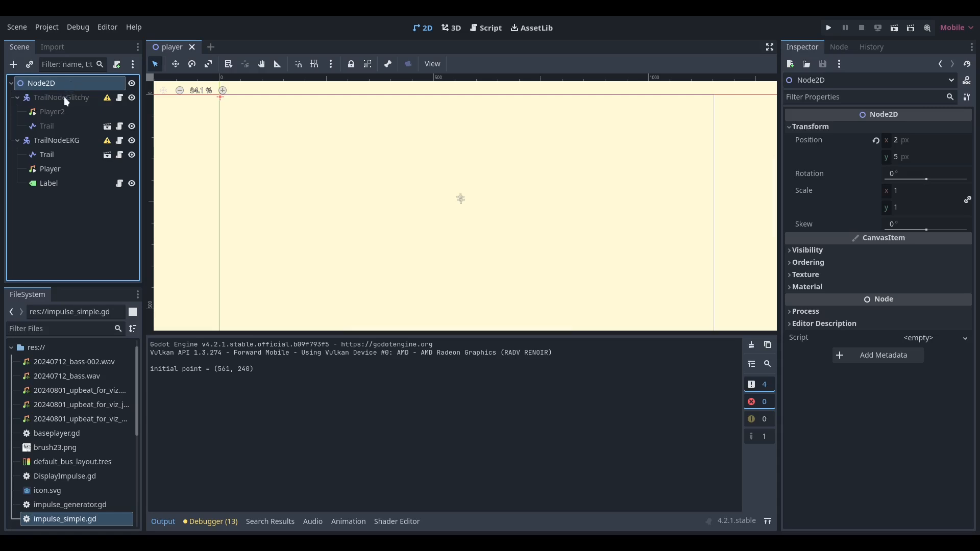
pyautogui.click(61, 97)
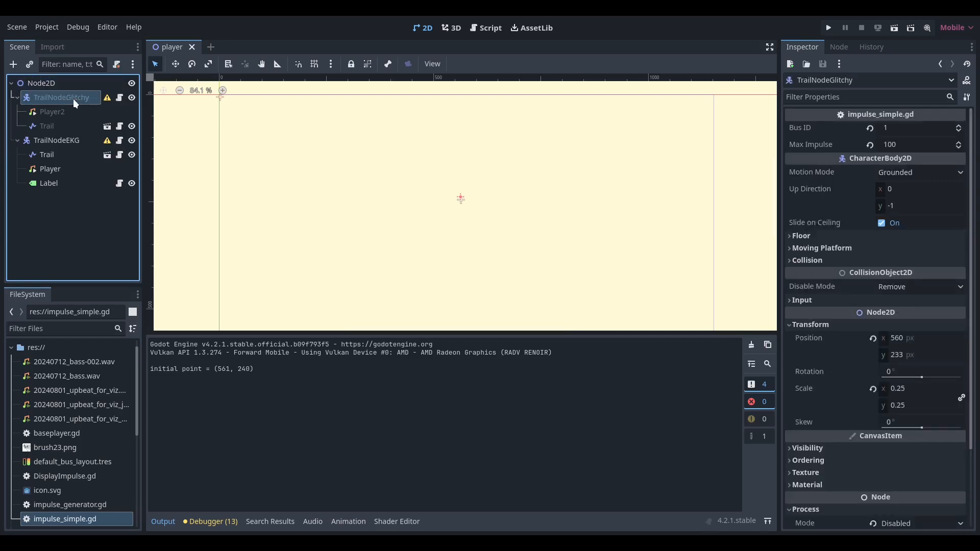
pyautogui.moveTo(665, 234)
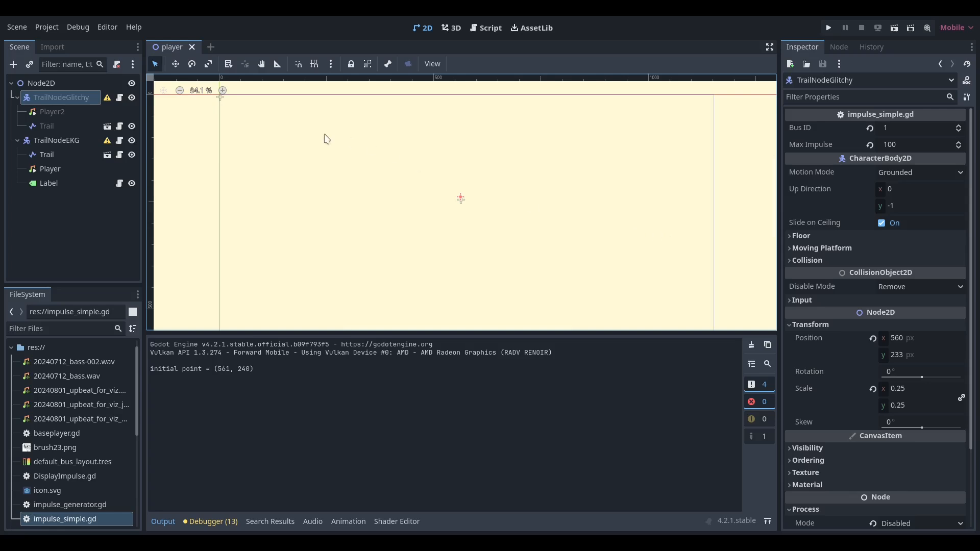
pyautogui.moveTo(59, 114)
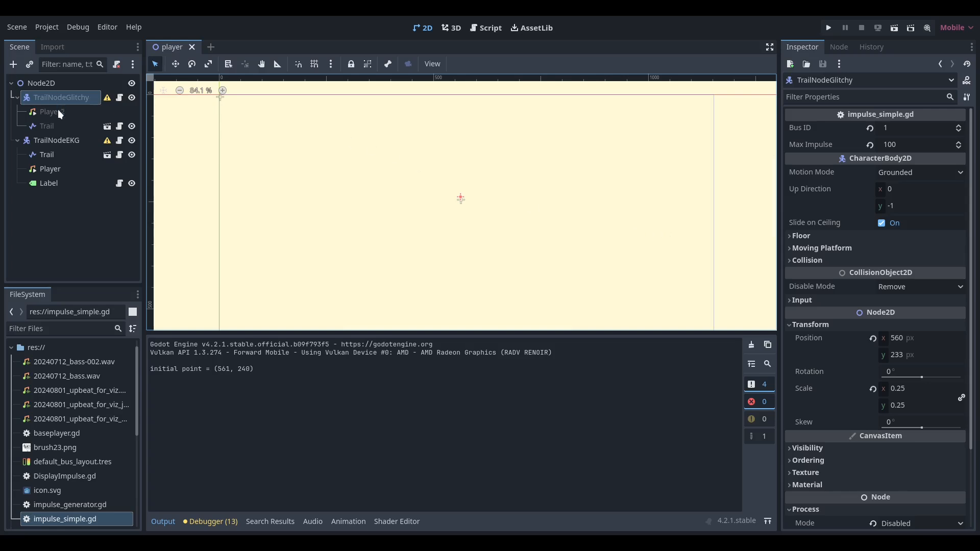
# - Review Player2's autoplaying track on Bus 1 and the glitchy Trail's jagged width curve
pyautogui.click(51, 112)
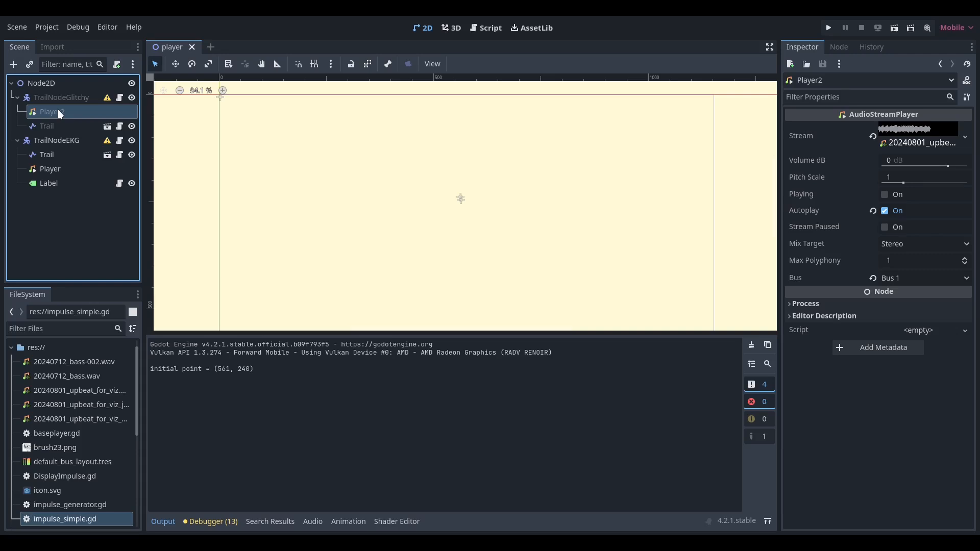
pyautogui.moveTo(63, 125)
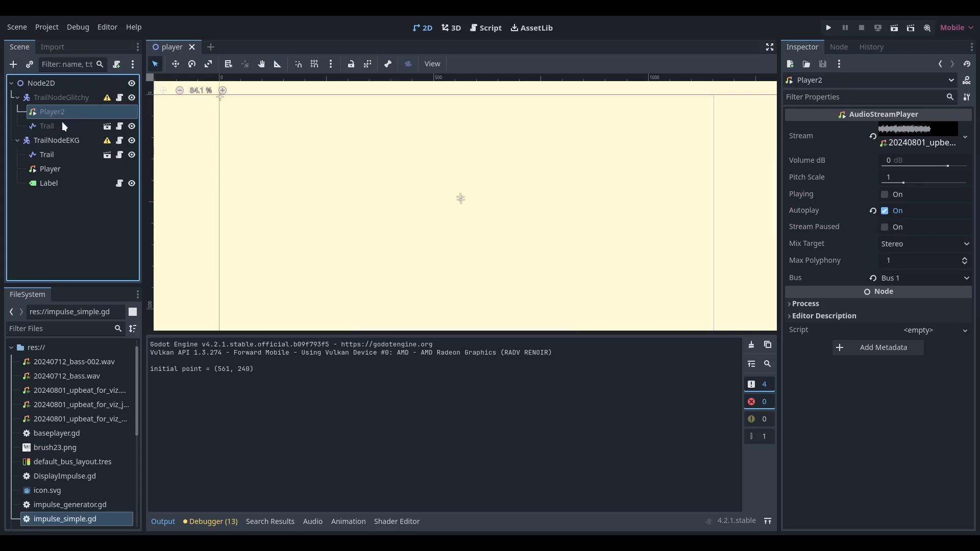
pyautogui.click(46, 126)
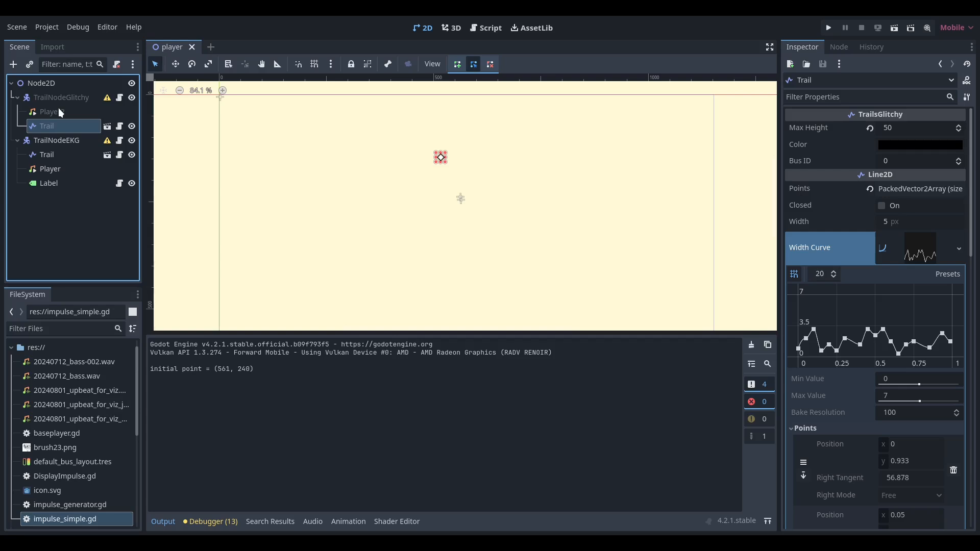
pyautogui.click(49, 111)
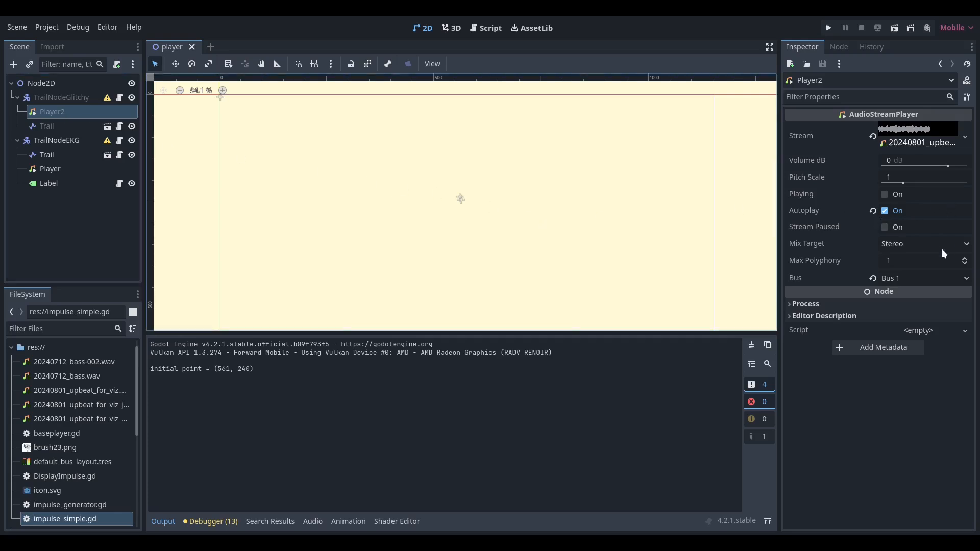
pyautogui.moveTo(901, 285)
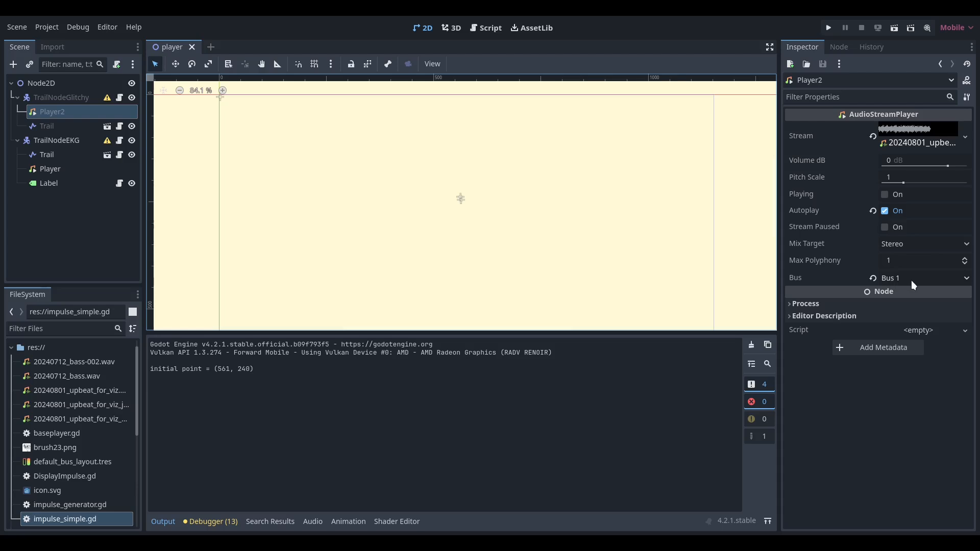
pyautogui.moveTo(456, 503)
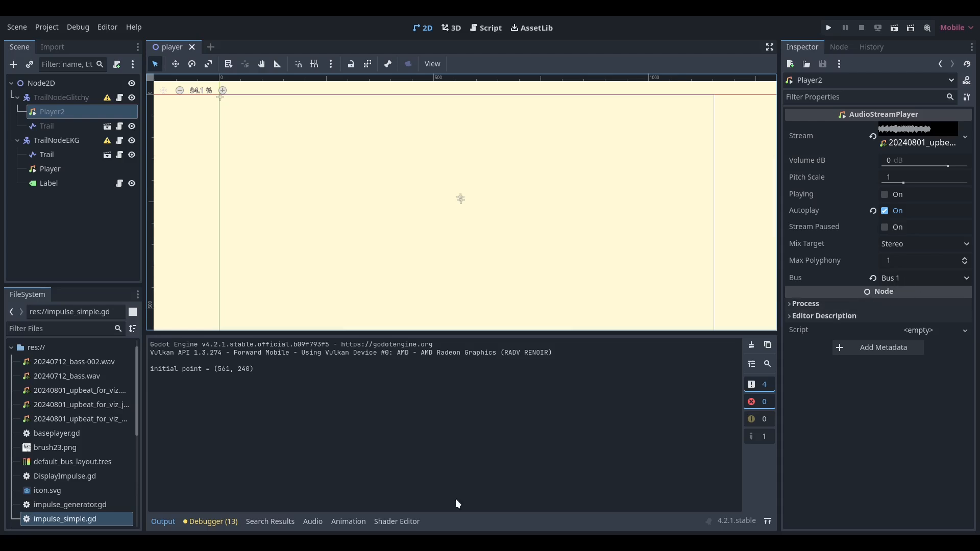
pyautogui.moveTo(311, 526)
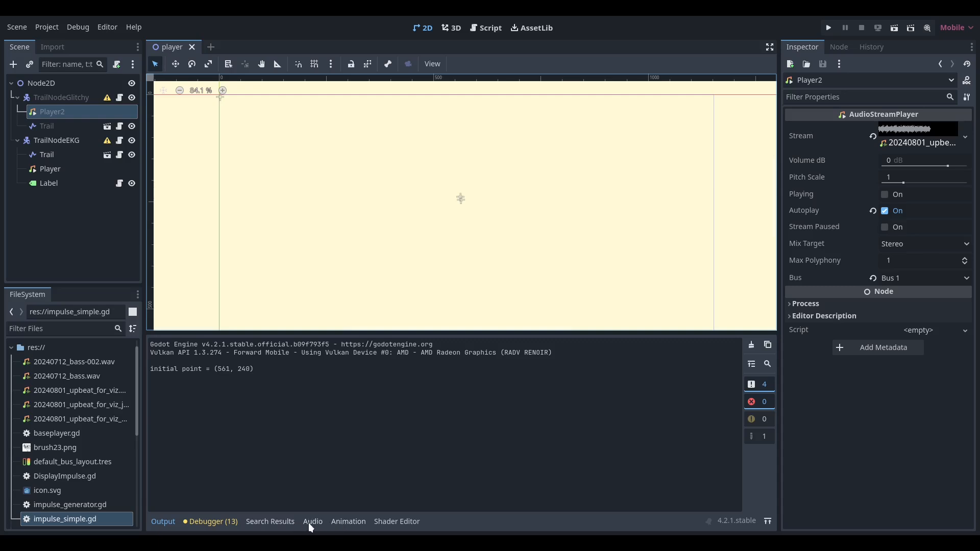
# - Show the Audio bus layout with Spectrum effects on Master, Bus 1 and Bus 2, then reselect TrailNodeGlitchy
pyautogui.click(312, 521)
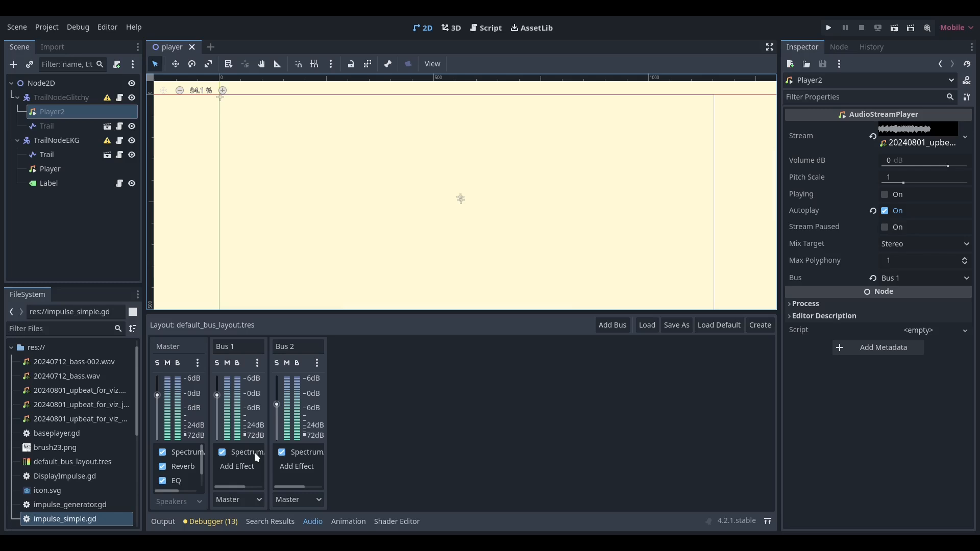
pyautogui.moveTo(256, 466)
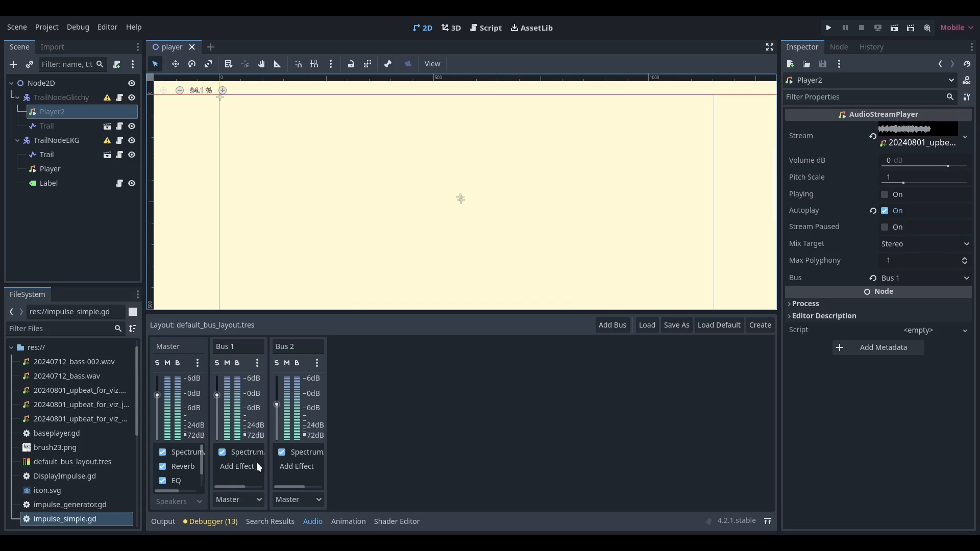
pyautogui.moveTo(244, 449)
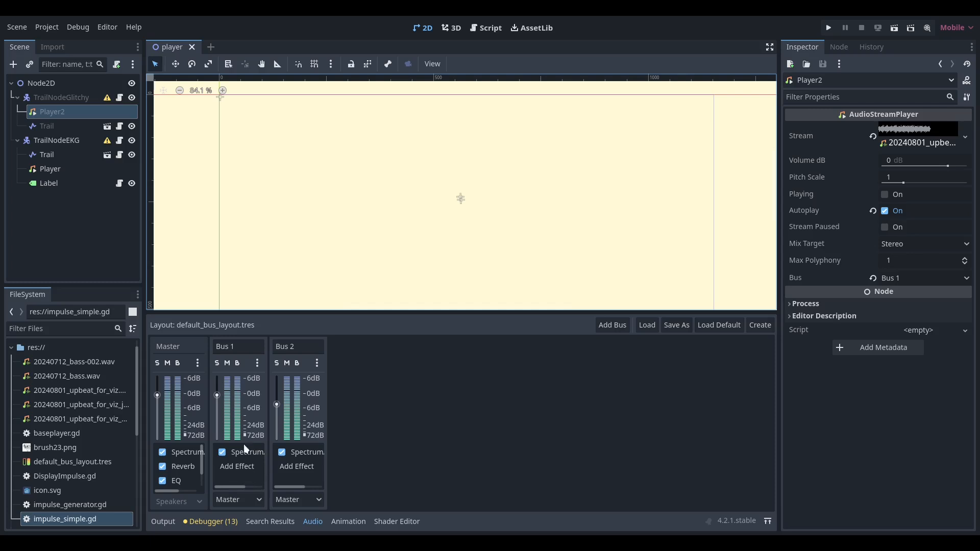
pyautogui.moveTo(219, 378)
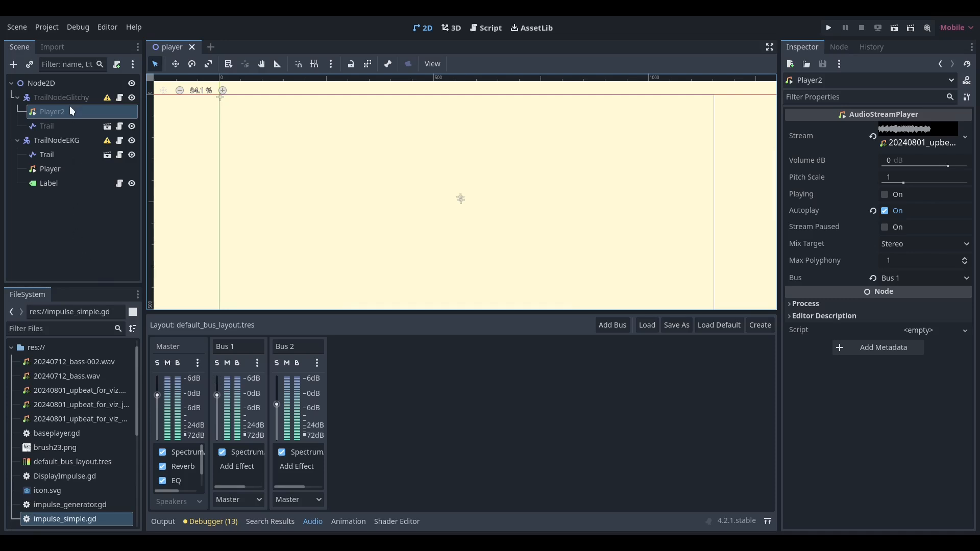
pyautogui.moveTo(69, 97)
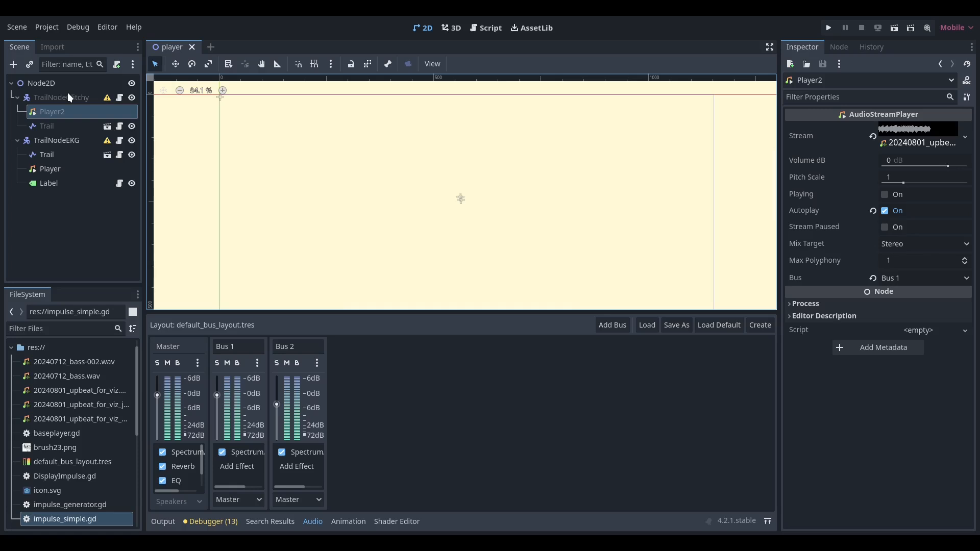
pyautogui.click(61, 97)
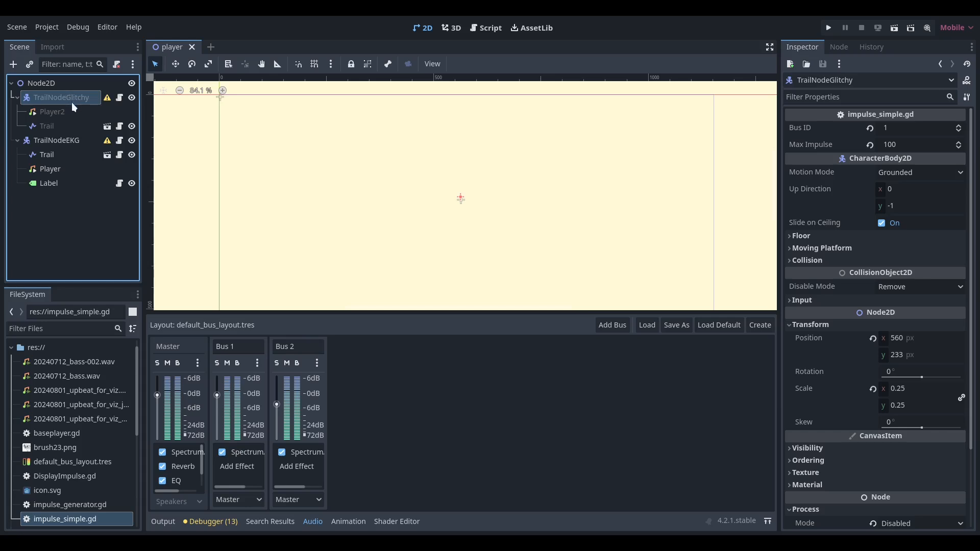
pyautogui.moveTo(73, 412)
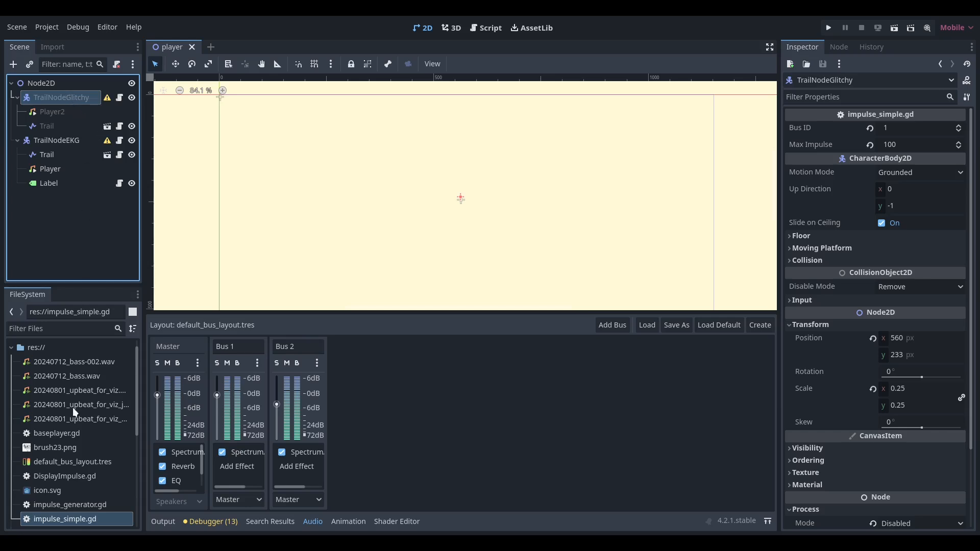
# - Read impulse_simple.gd's exported bus_id and max_impulse, frequency ranges and get_impulse function
pyautogui.click(490, 28)
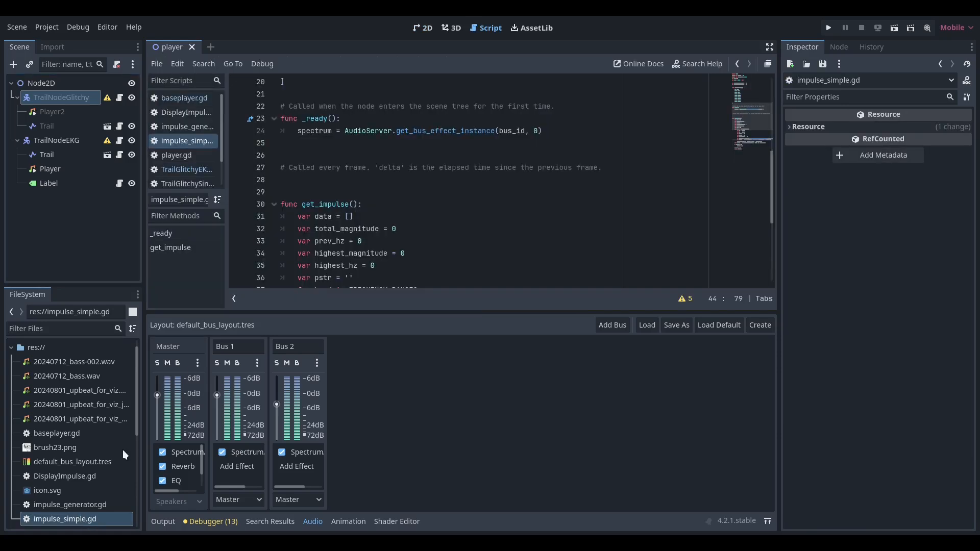
pyautogui.moveTo(195, 372)
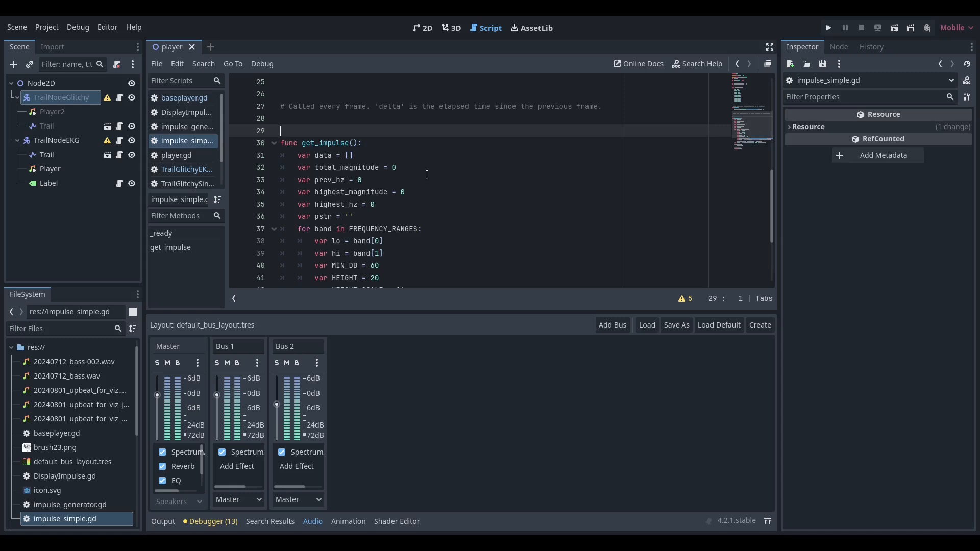
pyautogui.scroll(-3)
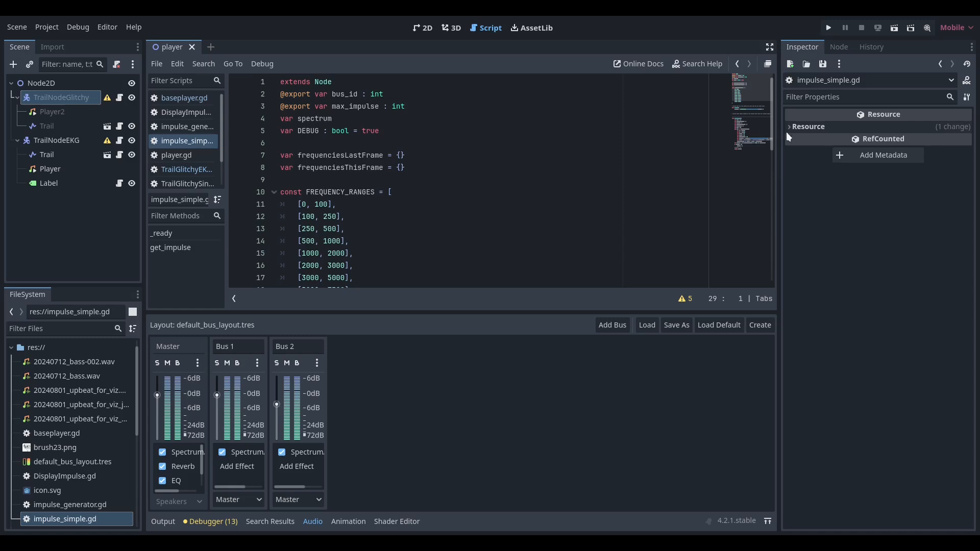
# - Show TrailNodeGlitchy's exported Bus ID 1 and Max Impulse 100 in the Inspector, then select its Trail child
pyautogui.click(838, 47)
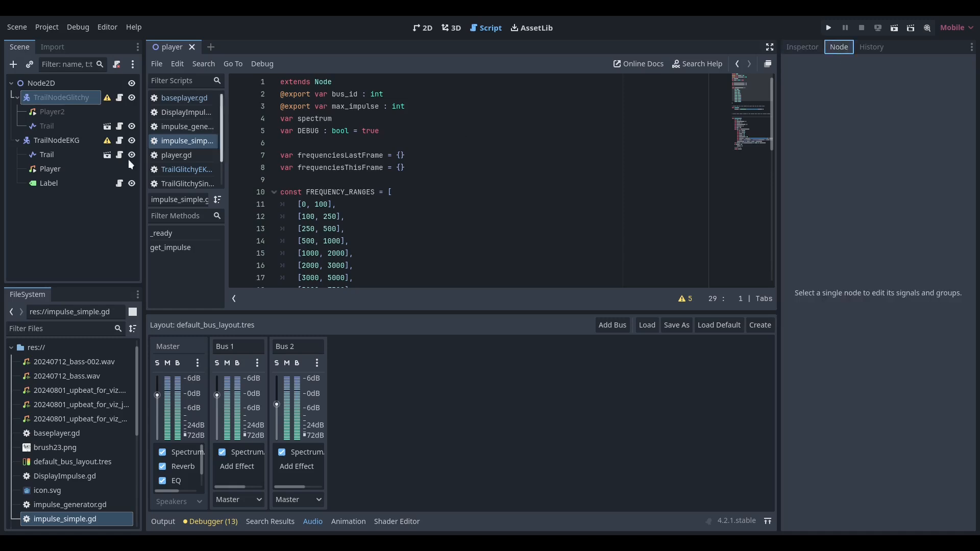
pyautogui.click(61, 97)
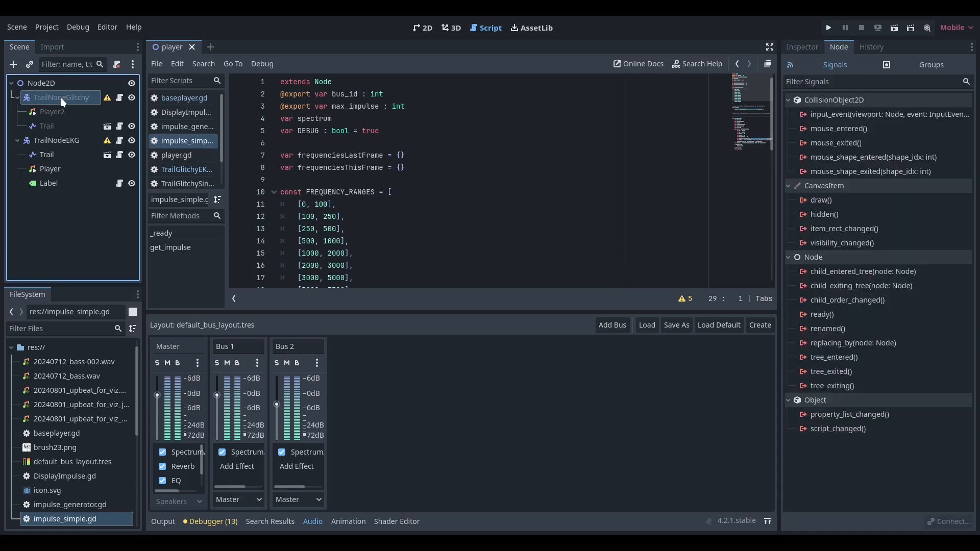
pyautogui.moveTo(212, 165)
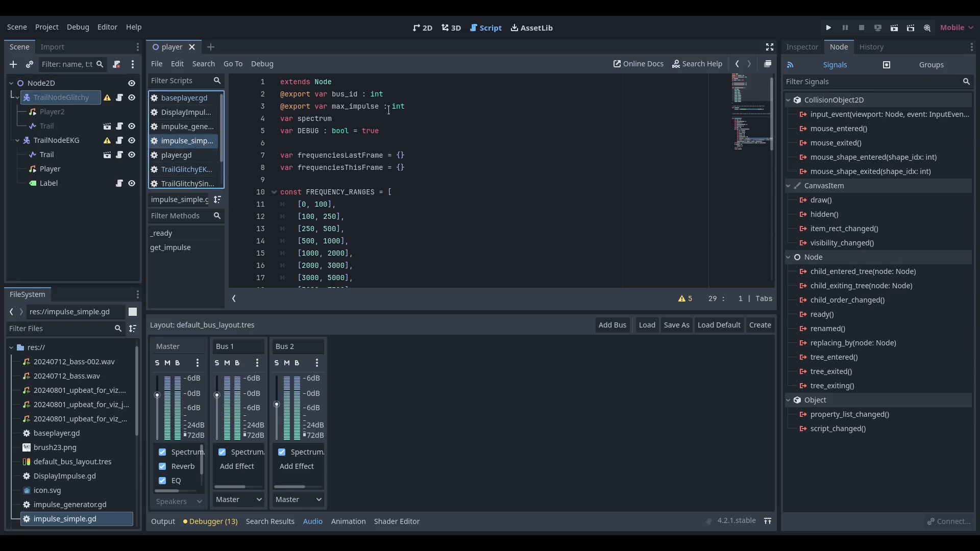
pyautogui.click(802, 47)
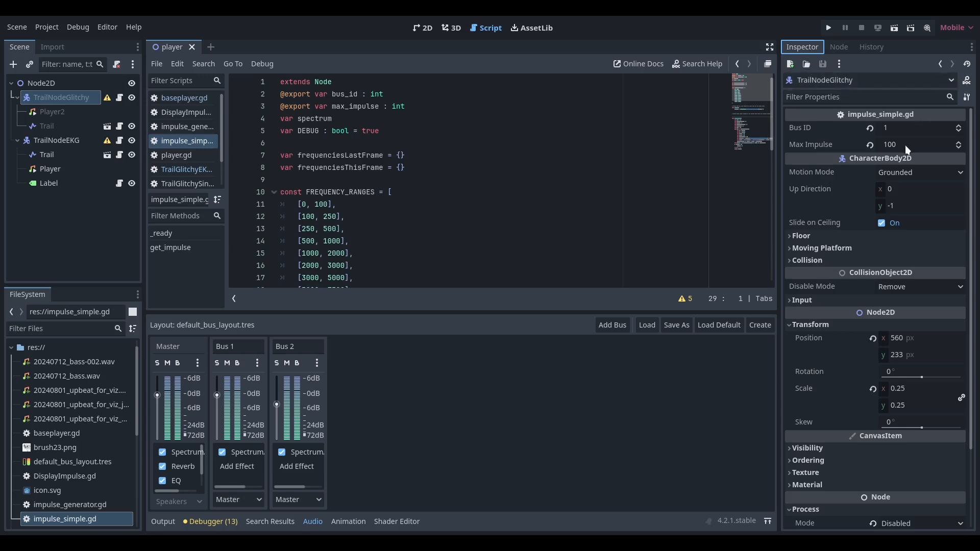
pyautogui.moveTo(468, 213)
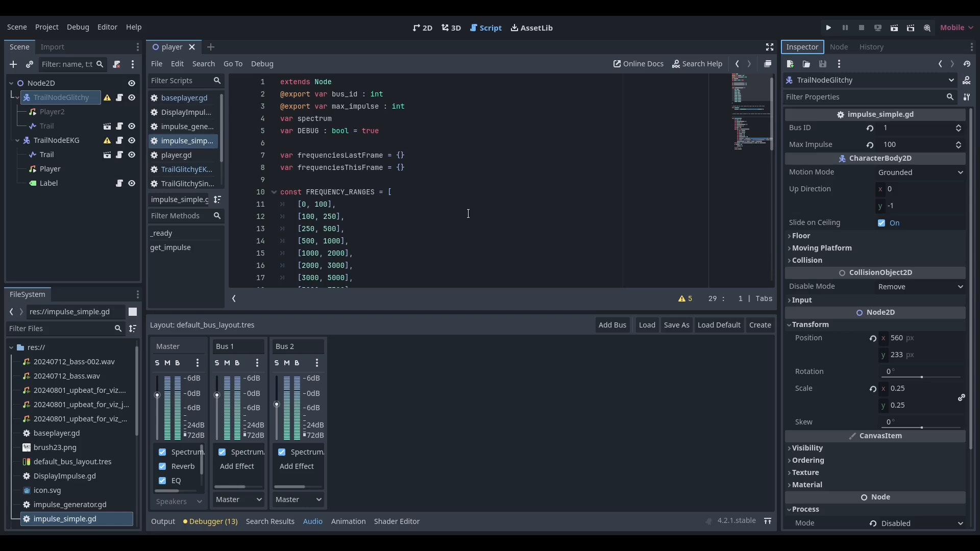
pyautogui.moveTo(58, 131)
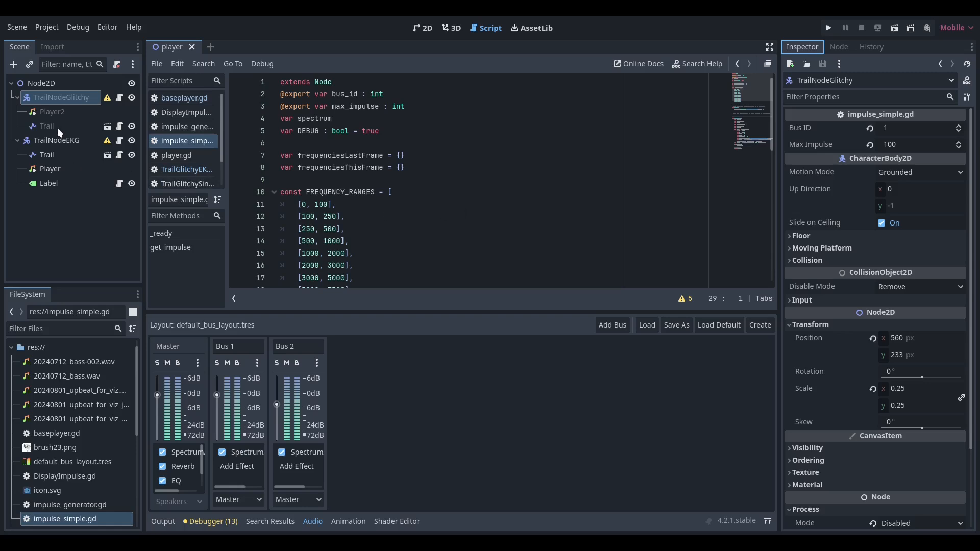
pyautogui.click(47, 125)
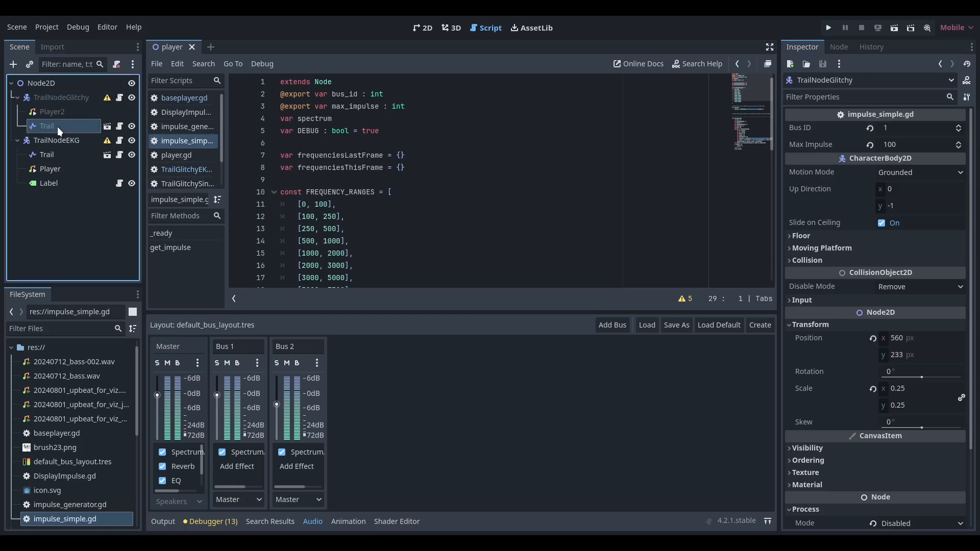
# - Review TrailGlitchySine.gd's sine-offset point code and highlight DELTA_MULTIPLIER's uses
pyautogui.click(47, 126)
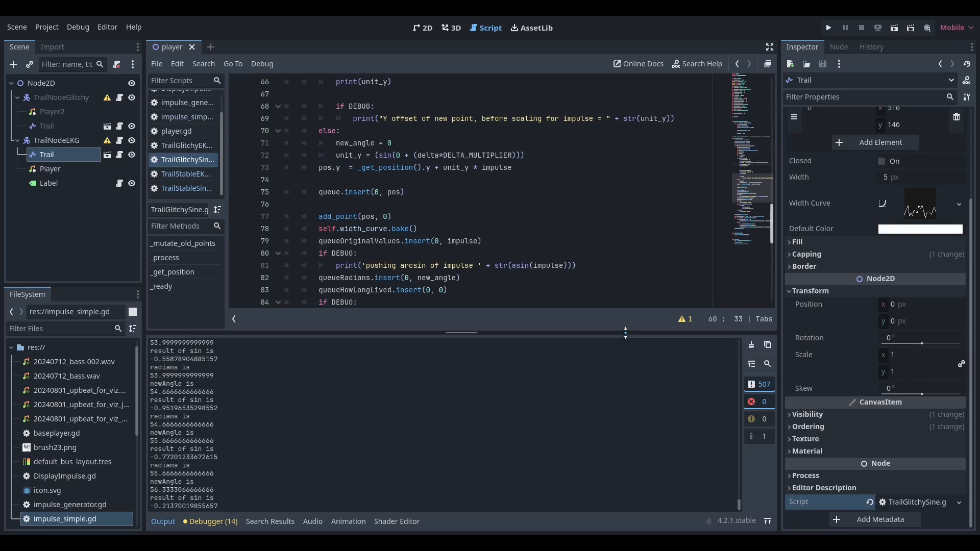
pyautogui.moveTo(550, 197)
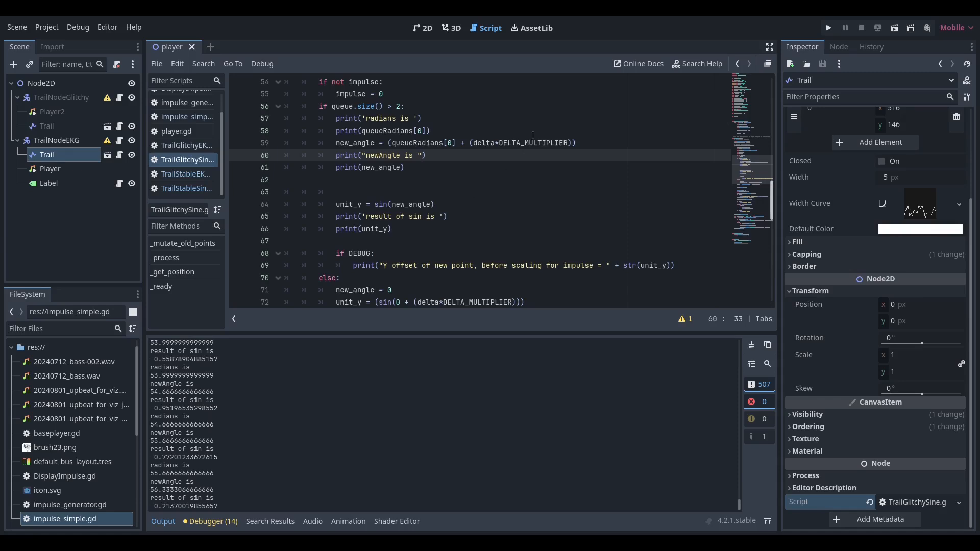
pyautogui.doubleClick(532, 142)
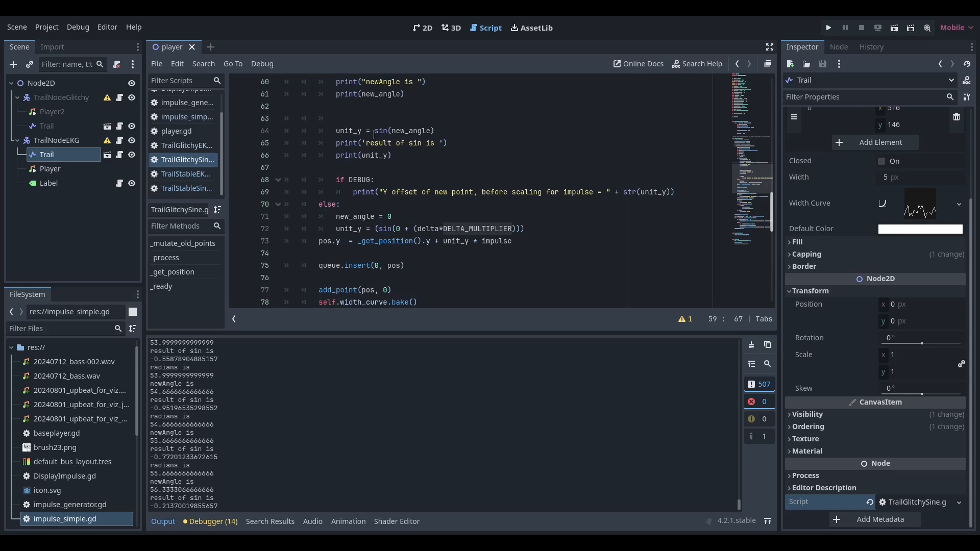
pyautogui.moveTo(447, 180)
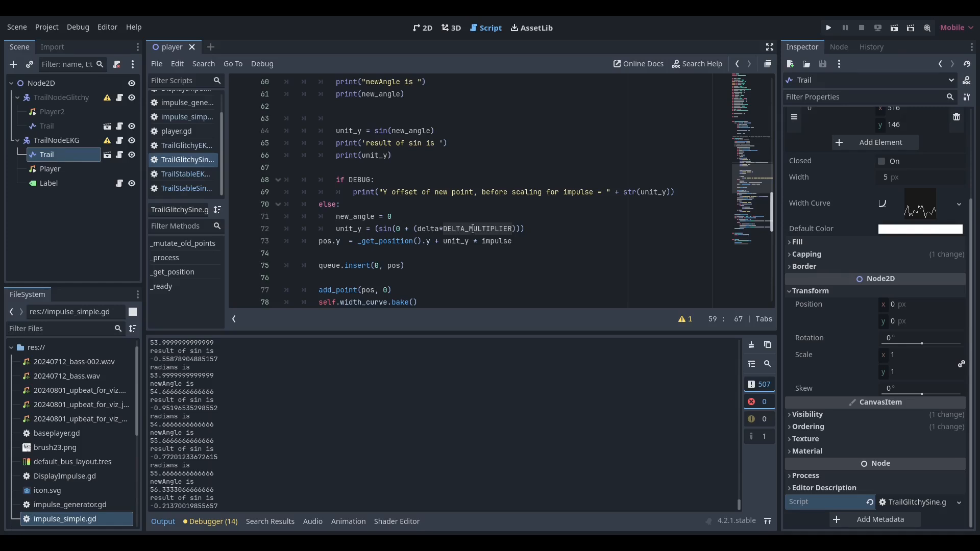
pyautogui.moveTo(493, 244)
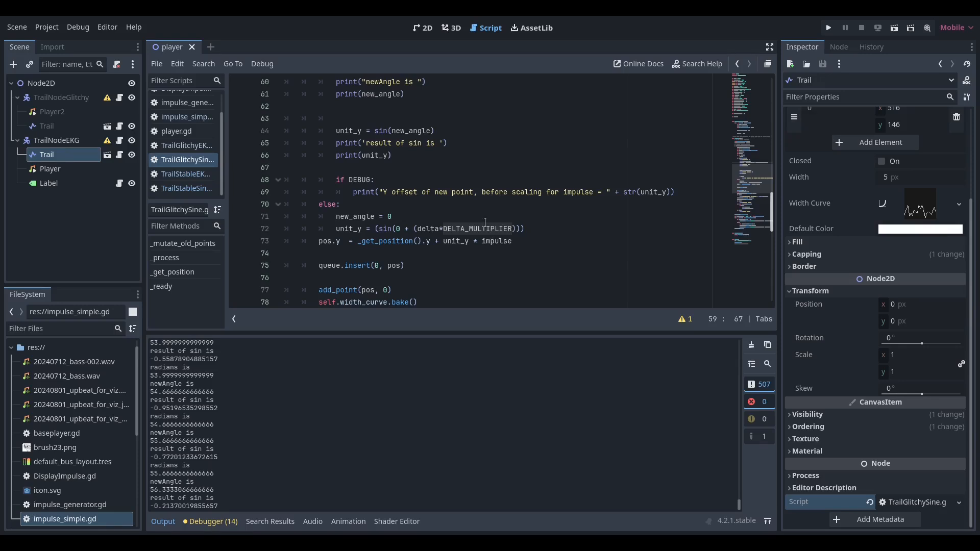
# - Expand the trail's jagged Width Curve beside the width-curve code and run the project with F5
pyautogui.scroll(-3)
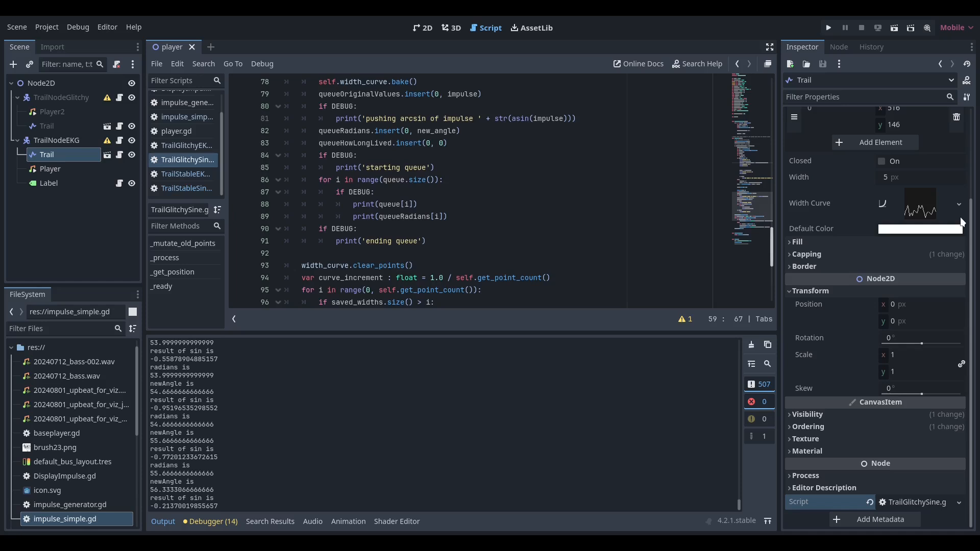
pyautogui.moveTo(922, 214)
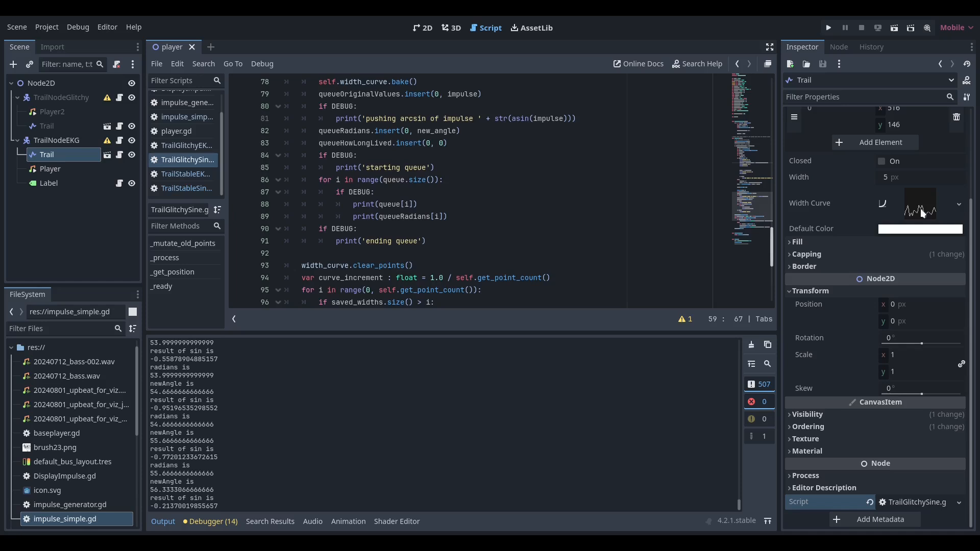
pyautogui.click(919, 206)
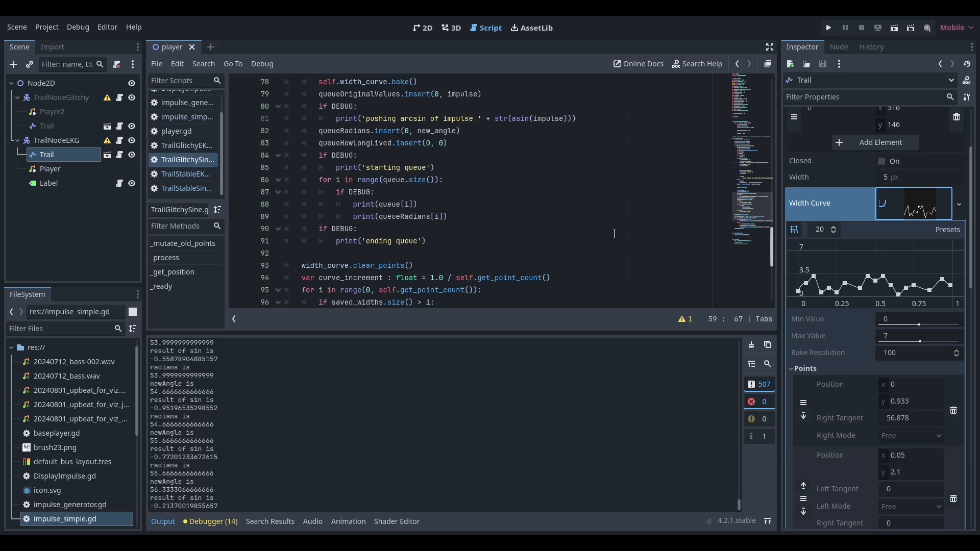
pyautogui.scroll(-3)
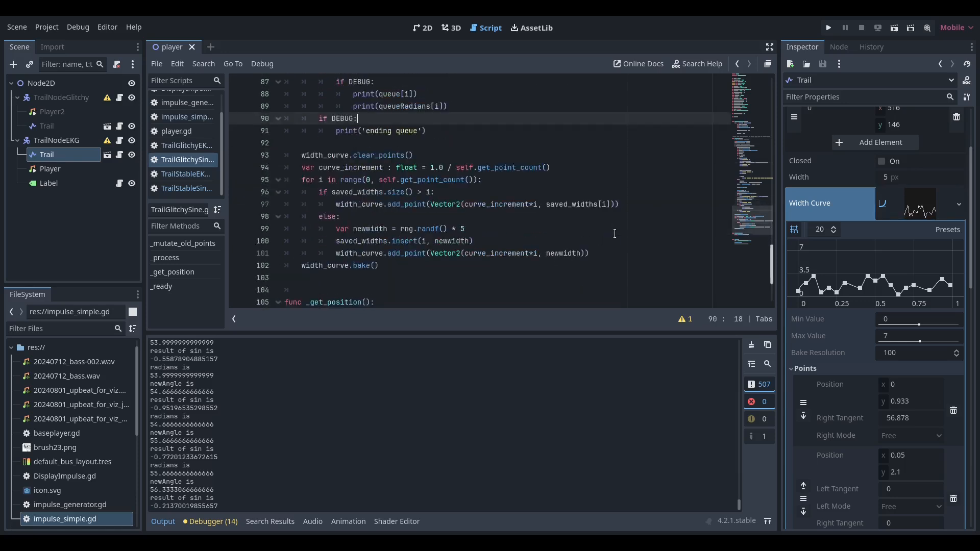
pyautogui.moveTo(576, 219)
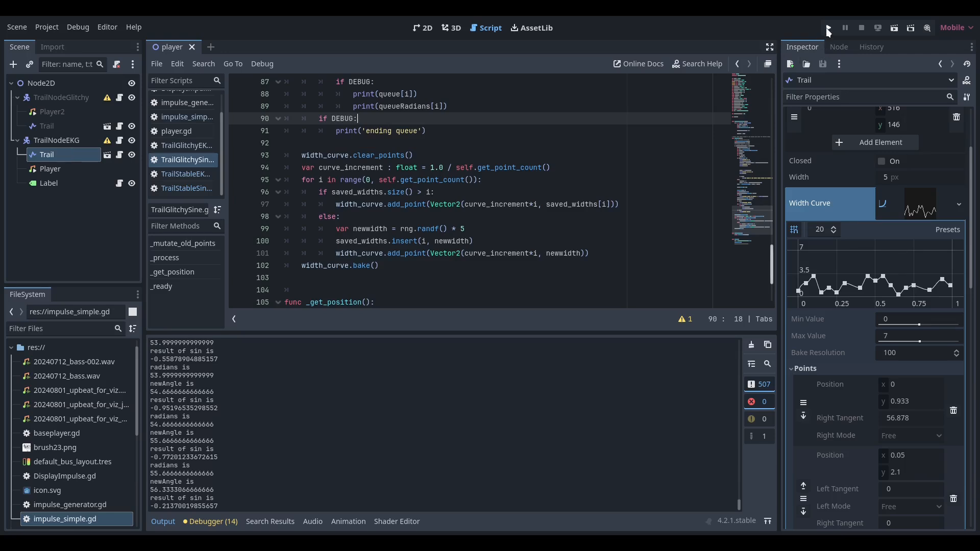
pyautogui.click(827, 28)
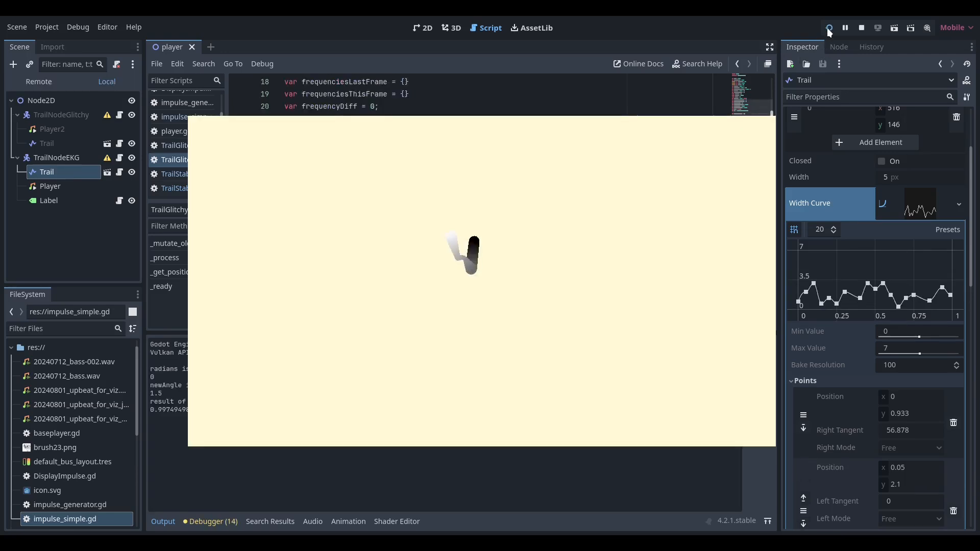